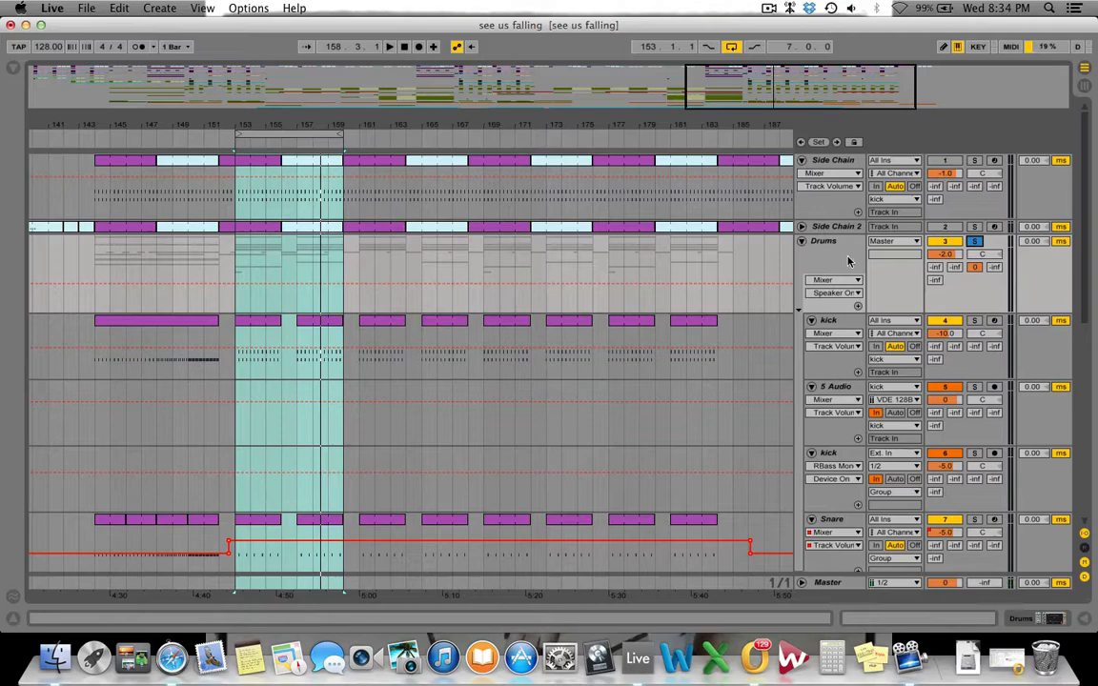
Toggle between Session and Arrangement views to show the drum tracks' mixer overview.
key("tab")
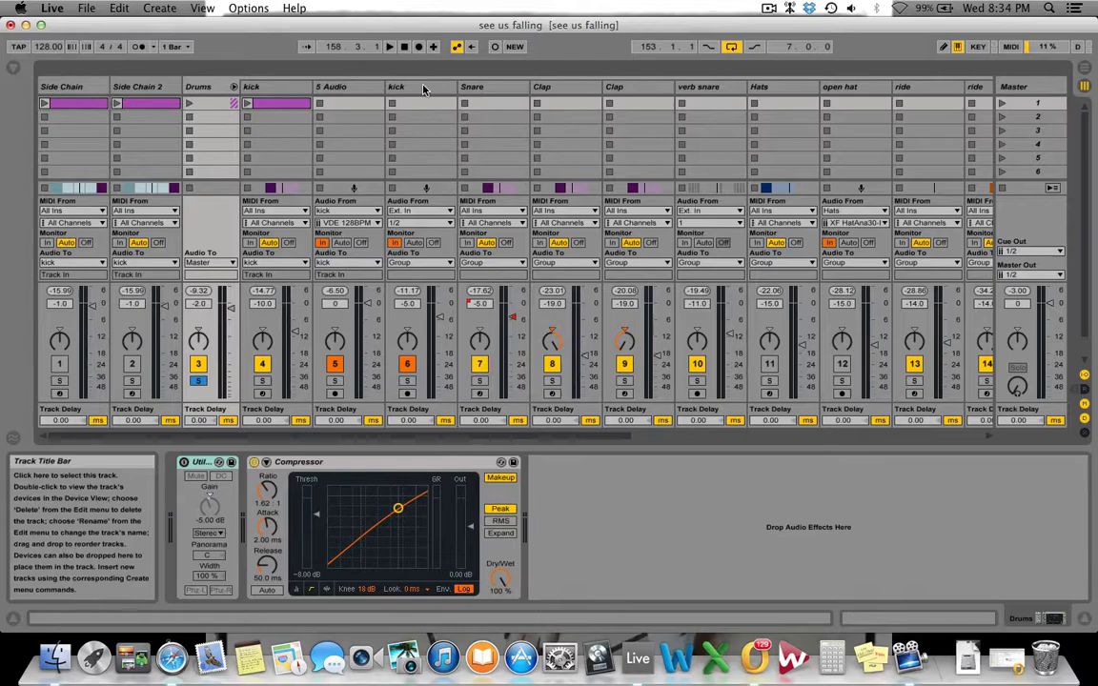
key("tab")
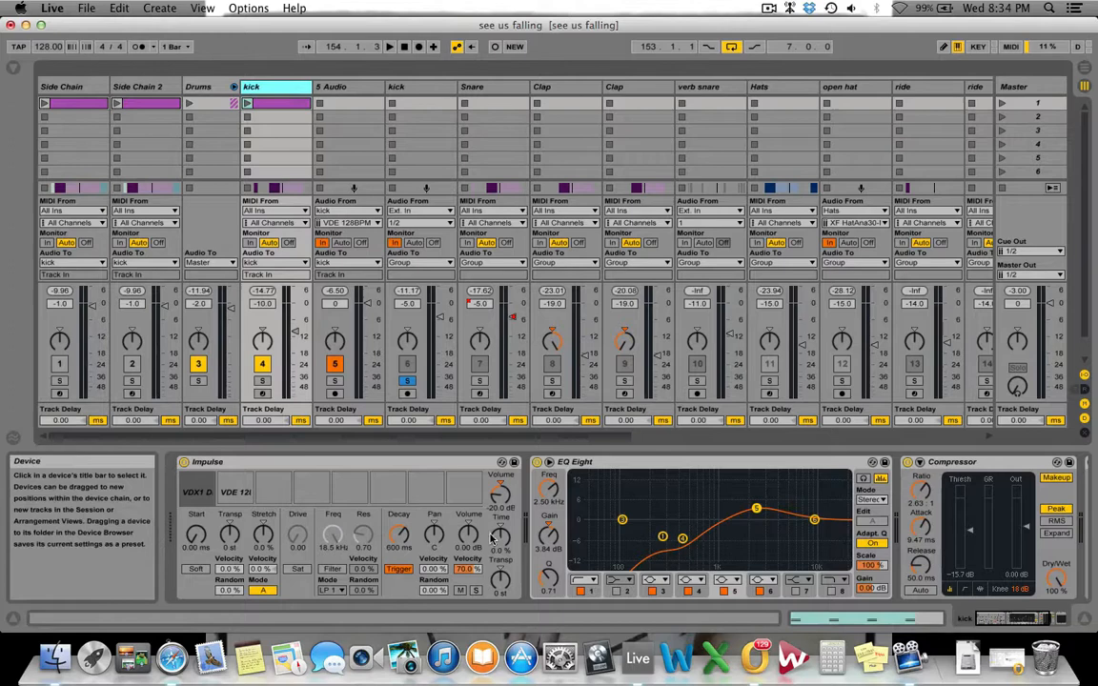
left_click(199, 492)
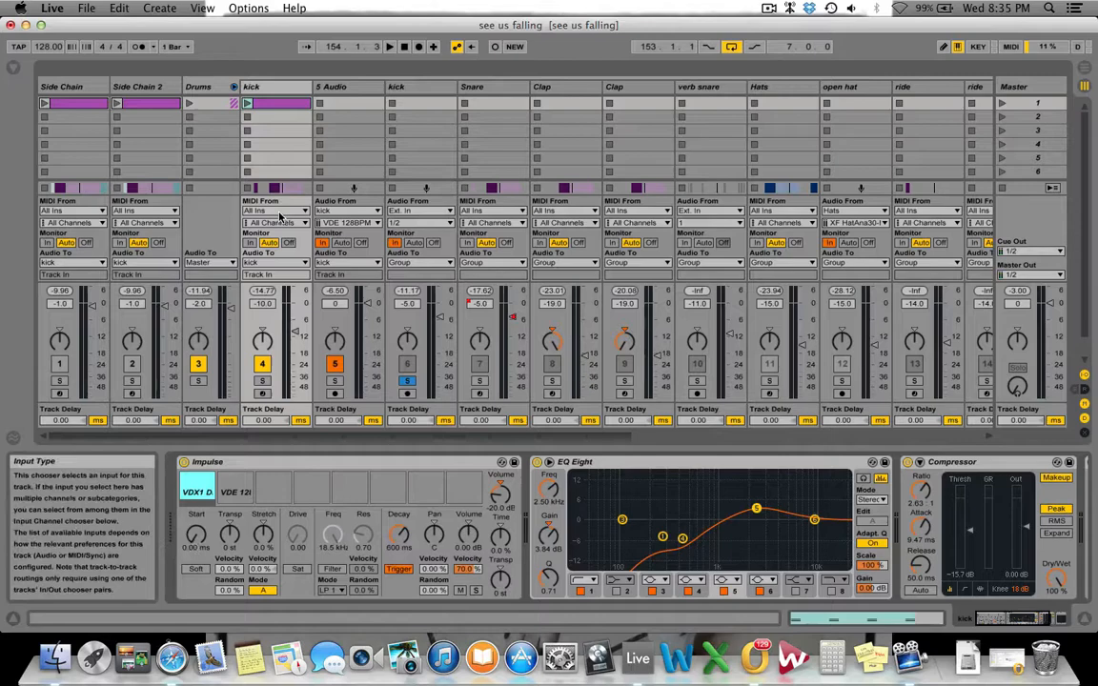
left_click(343, 87)
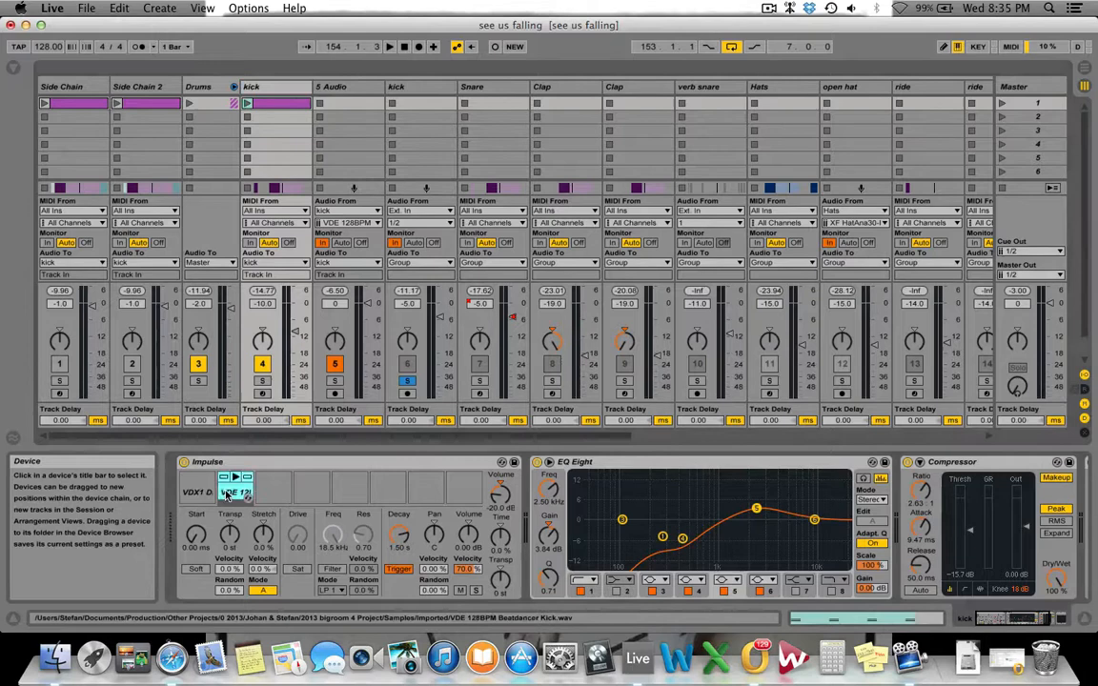
left_click(208, 462)
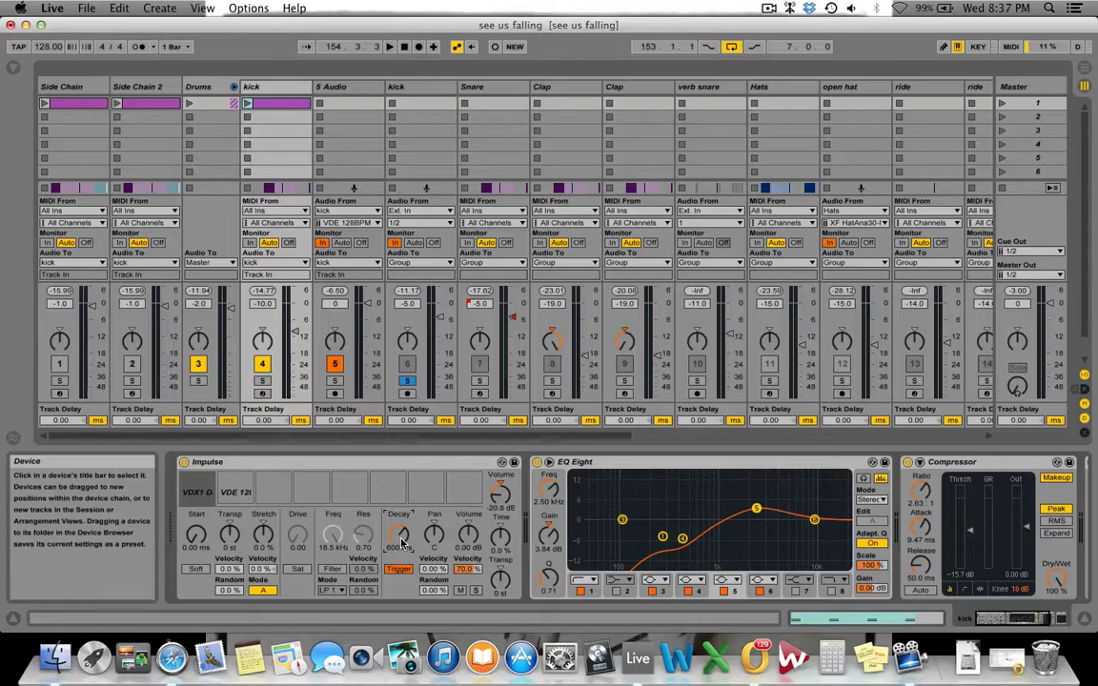
Select the kick track and rename it 'top click'.
left_click(236, 492)
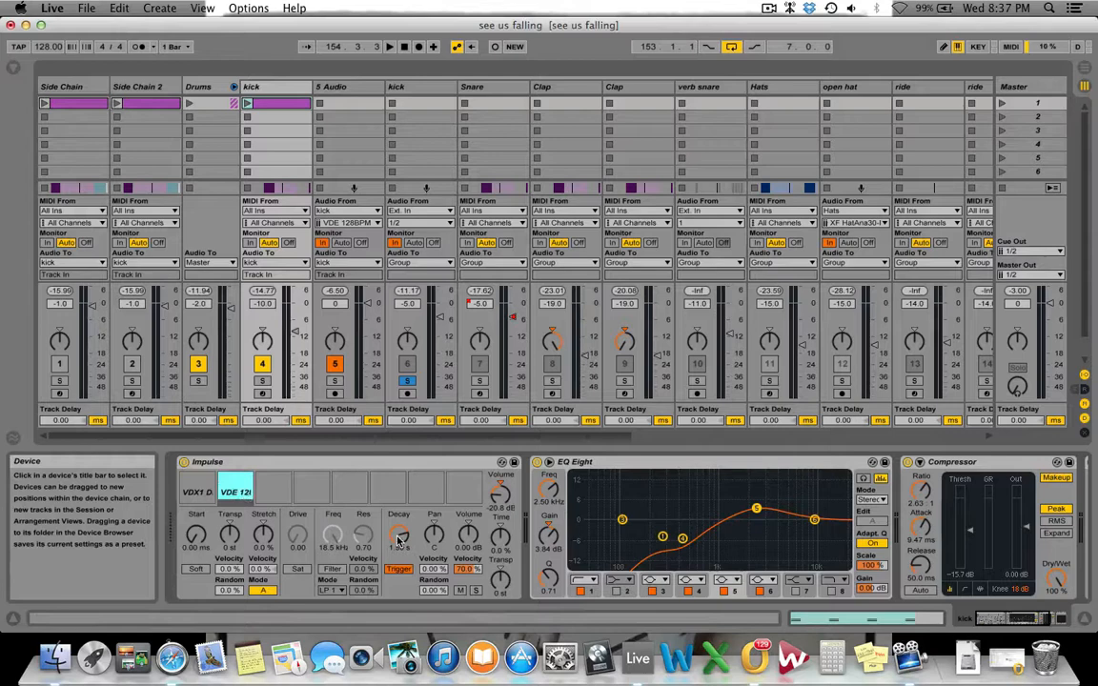
left_click(277, 103)
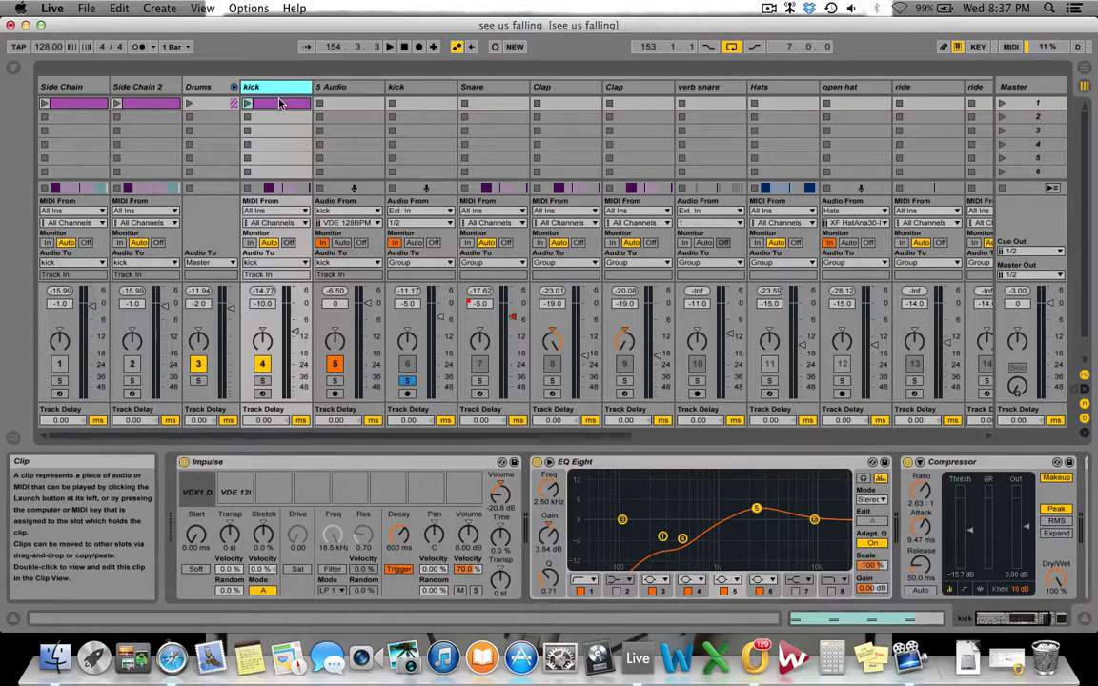
type("top c")
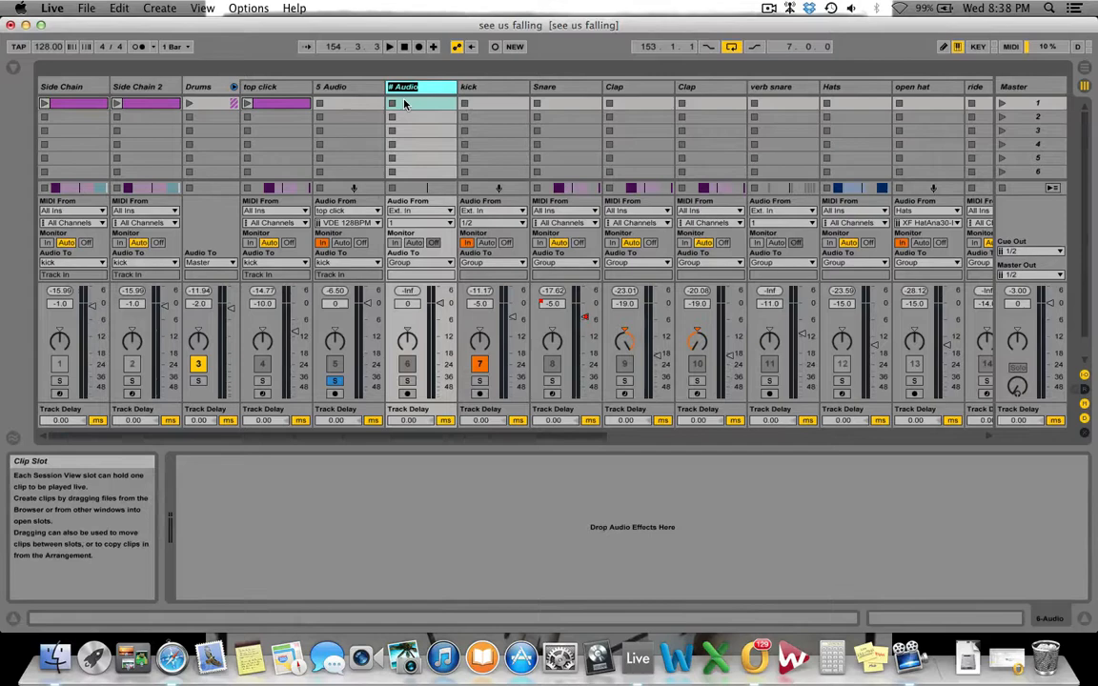
Name the new audio track 'low kick' and set its Audio From input to the top click track.
type("low kick")
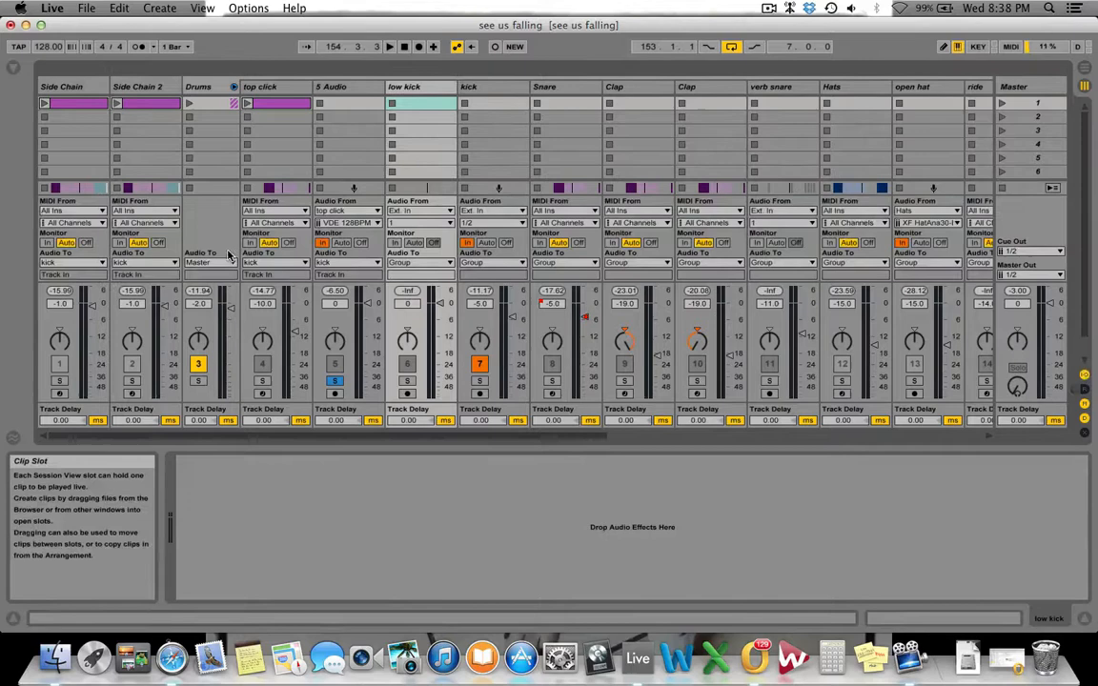
left_click(419, 209)
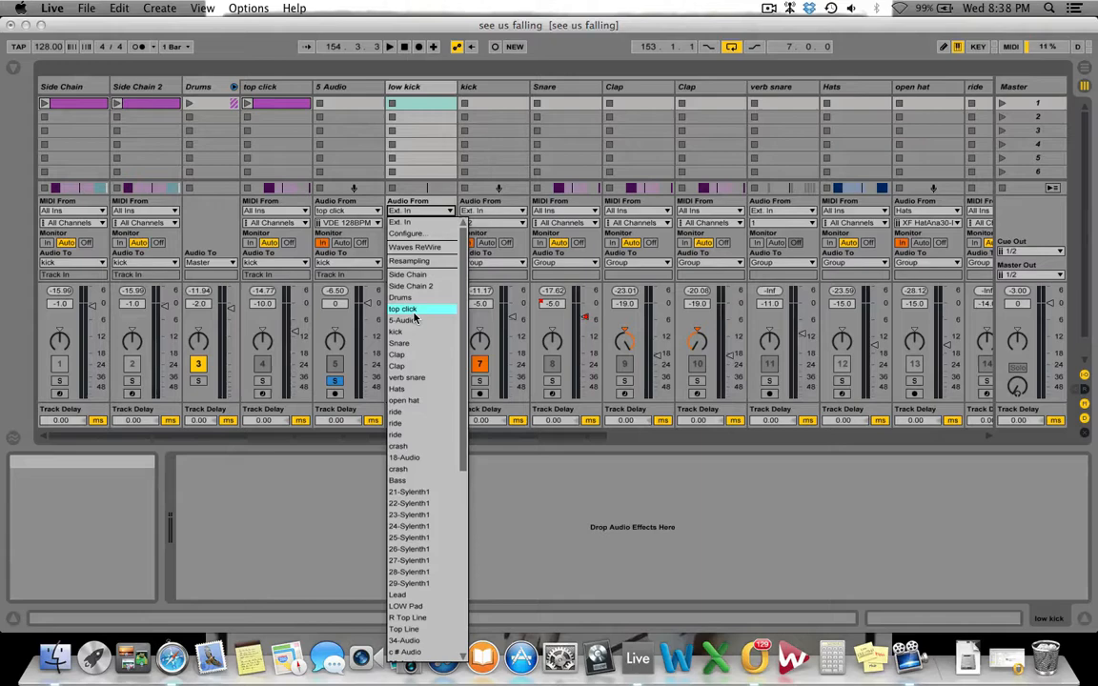
left_click(404, 308)
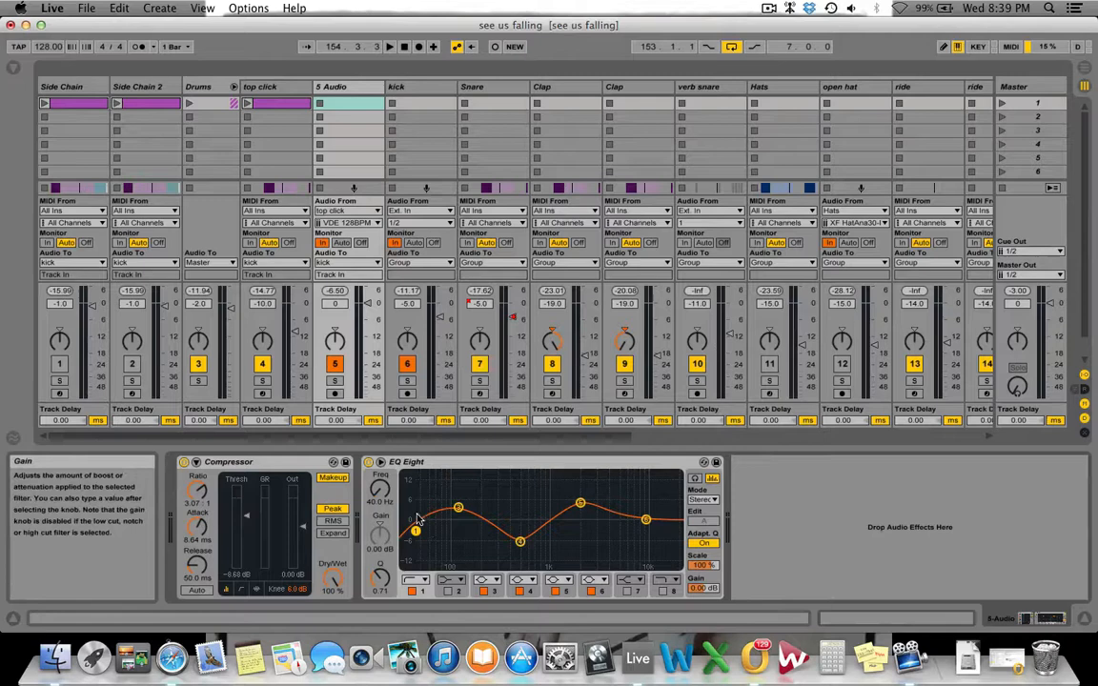
Adjust an EQ Eight band gain on the 1 Audio track and select its title.
left_click(389, 45)
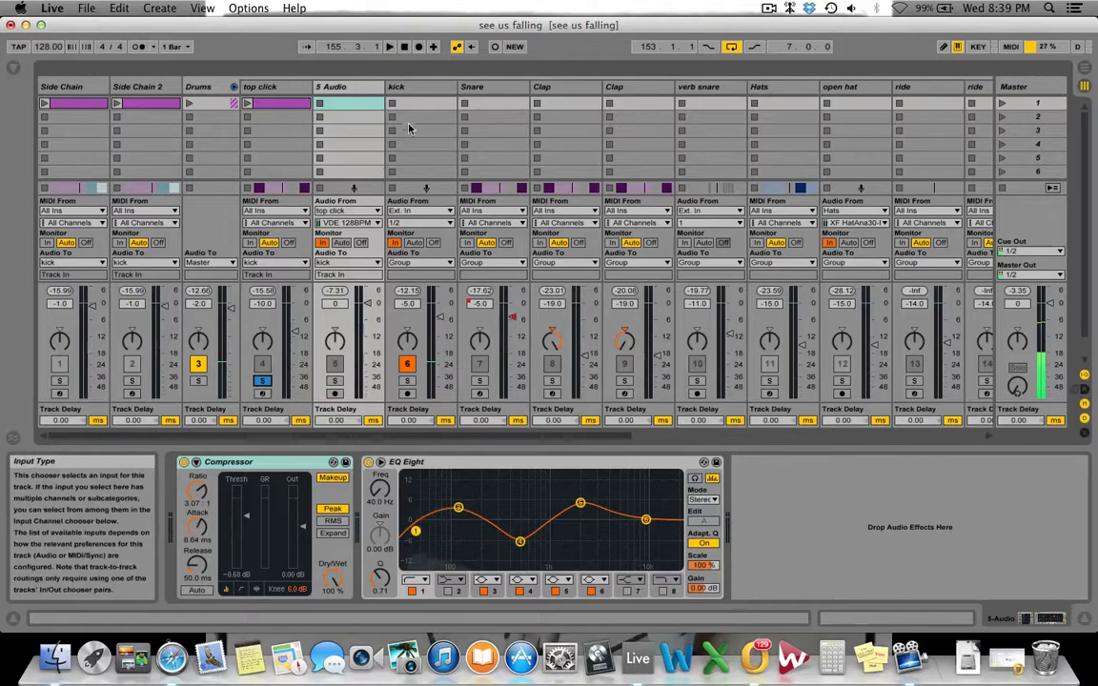
left_click(419, 88)
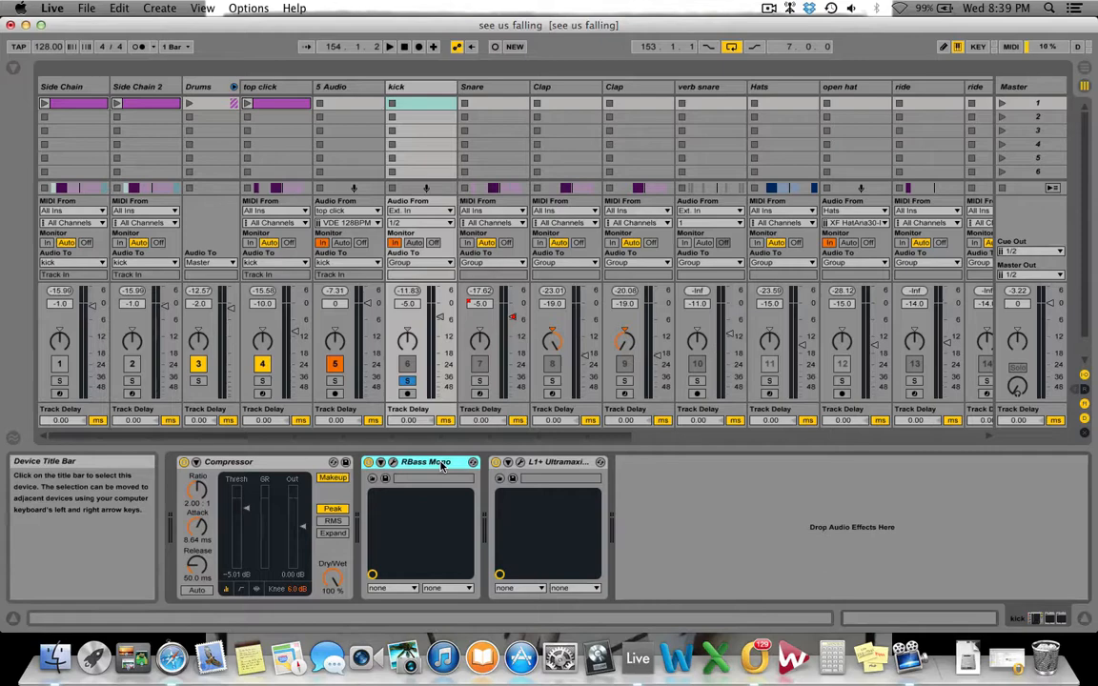
left_click(520, 464)
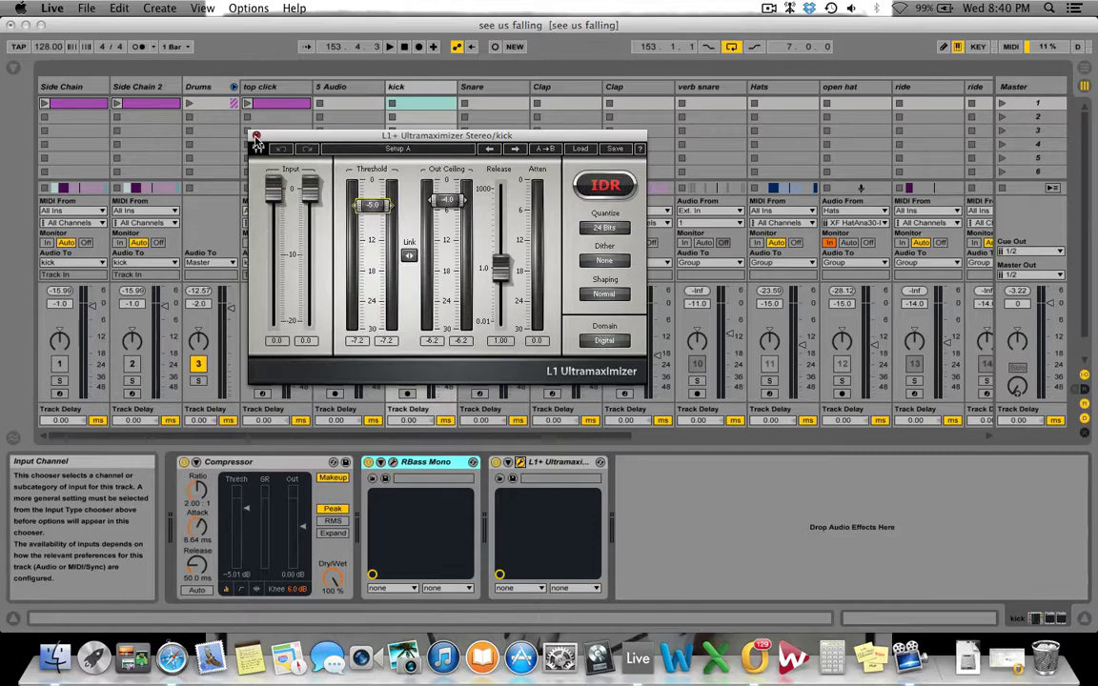
left_click(255, 135)
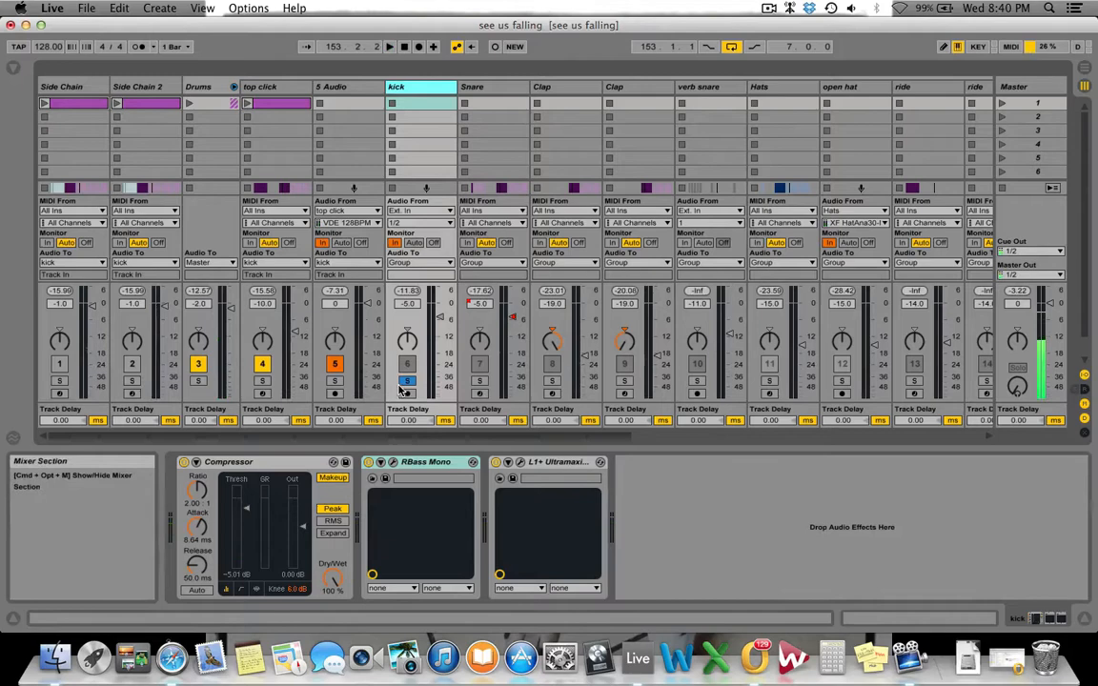
Select the Snare track to show its Impulse, Compressor and EQ Eight.
left_click(473, 88)
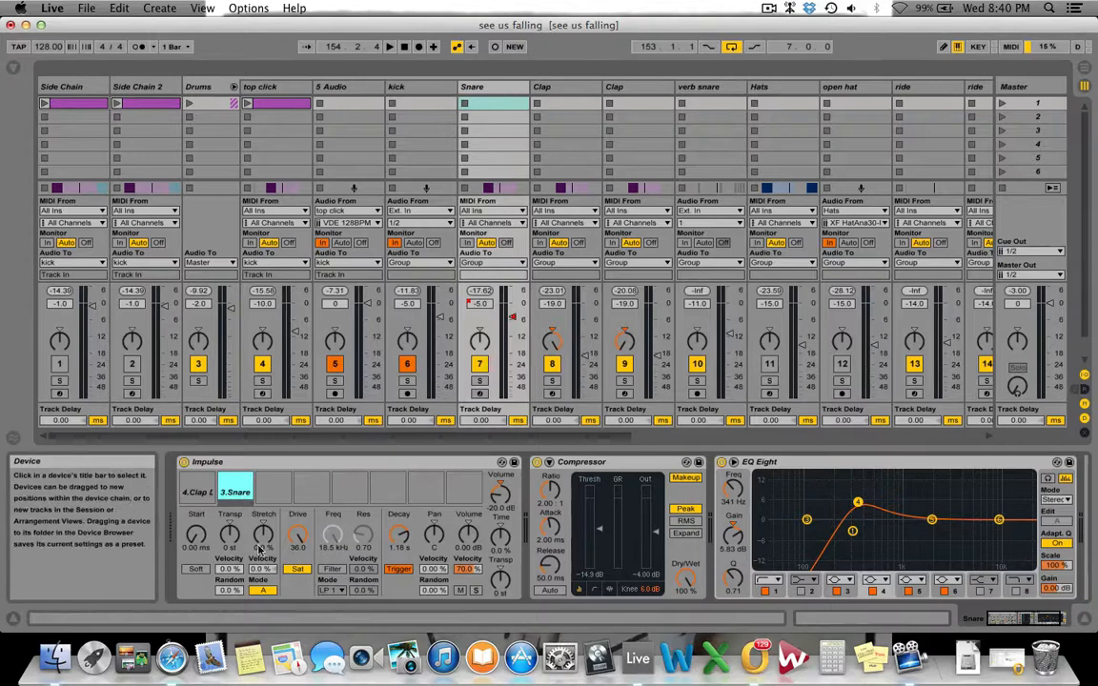
left_click(389, 46)
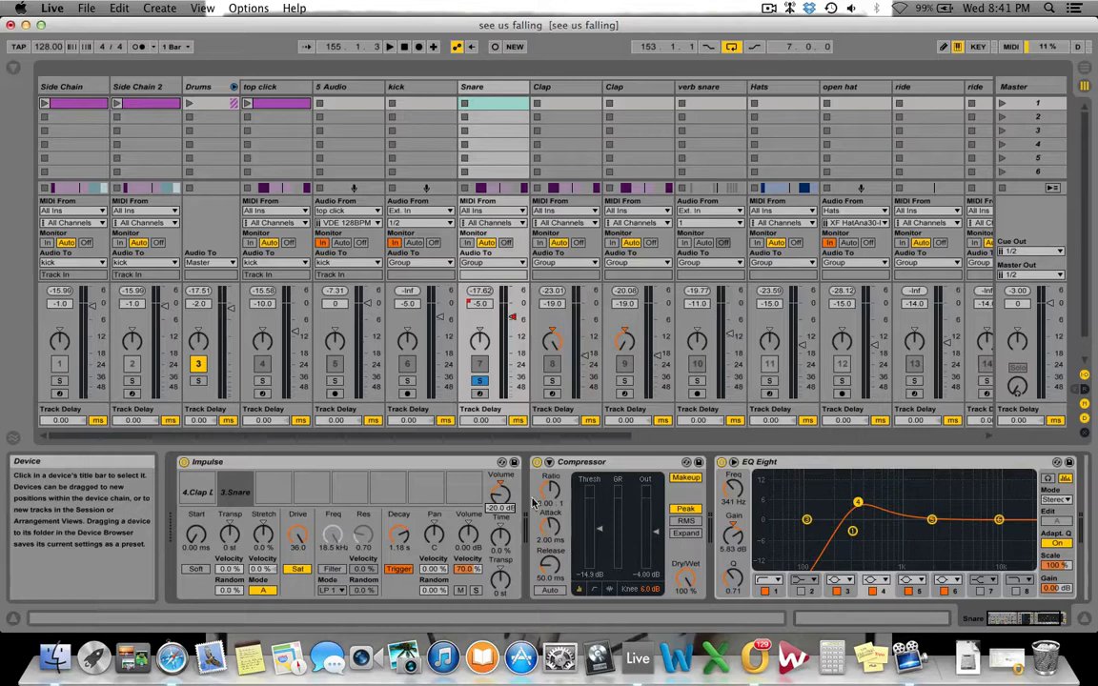
mouse_move(843, 541)
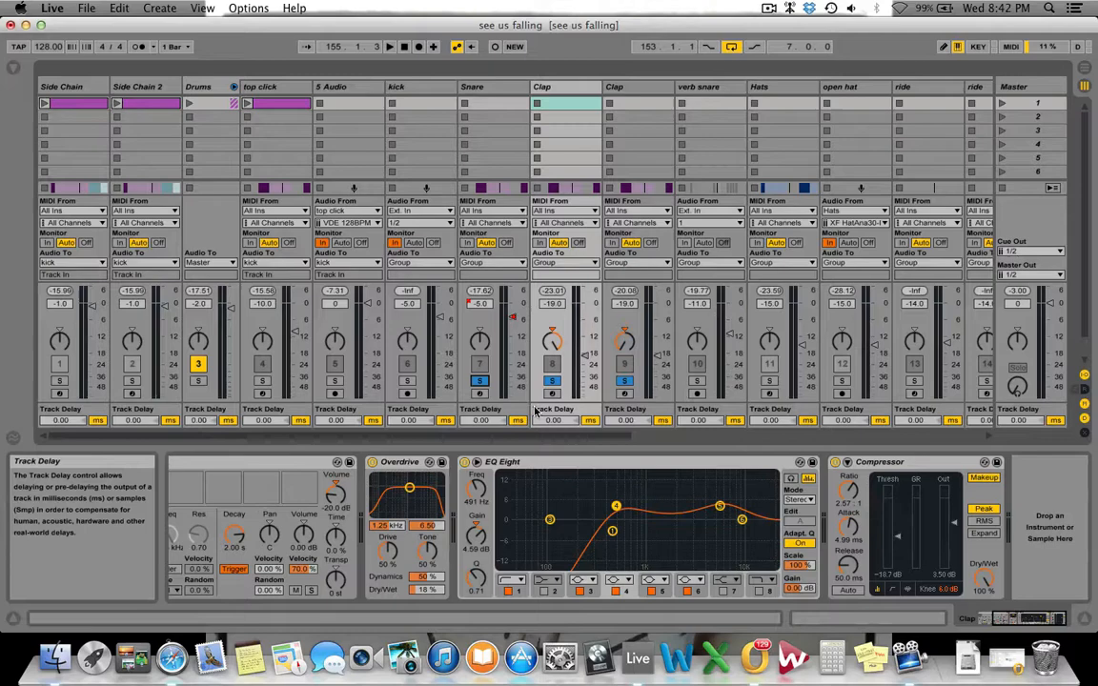
Switch to the song's arrangement timeline.
key("tab")
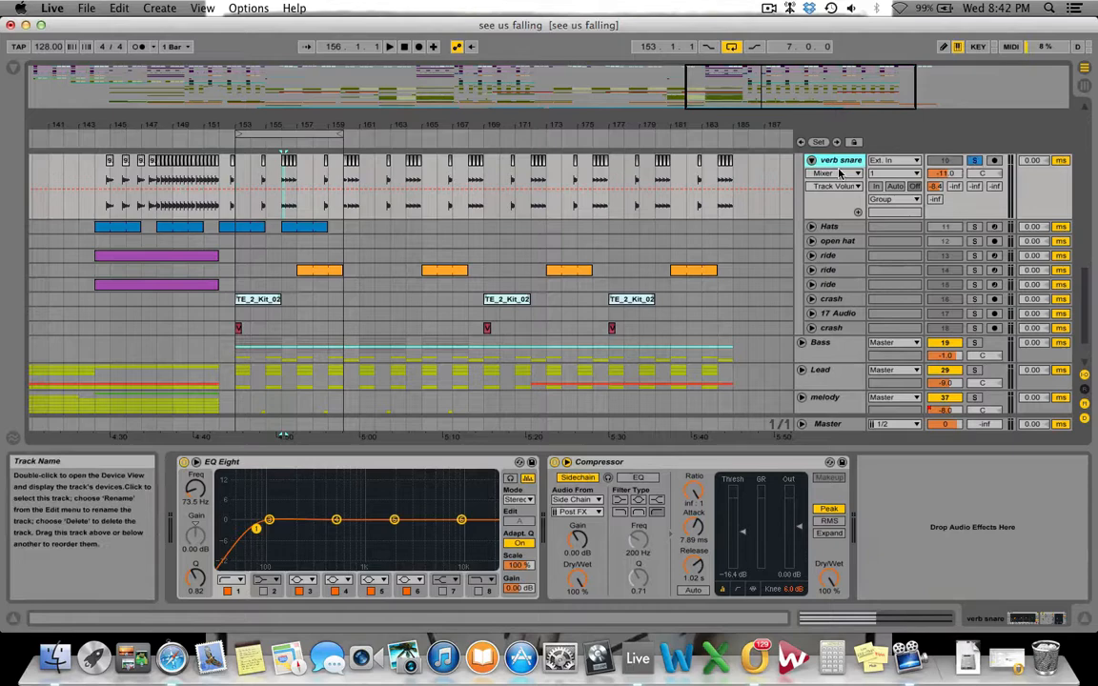
Select the verb snare track in the arrangement to show its EQ Eight and Compressor.
left_click(599, 463)
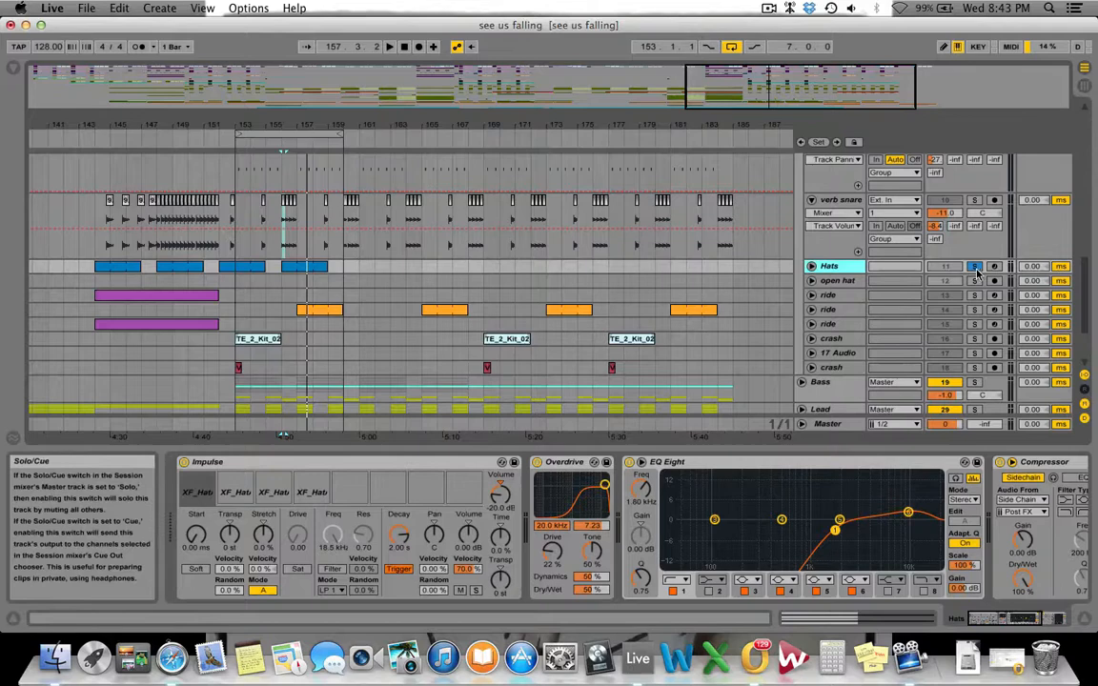
Pick another hi-hat sample in the Hats Impulse kit and select a drum slot.
left_click(974, 267)
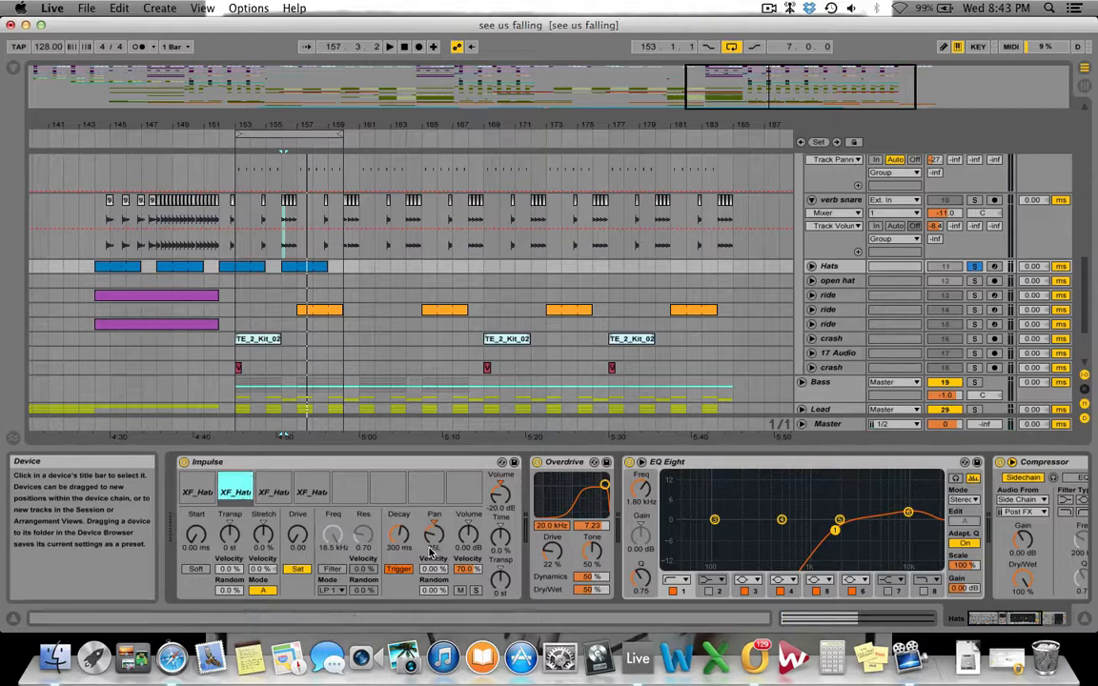
left_click(275, 492)
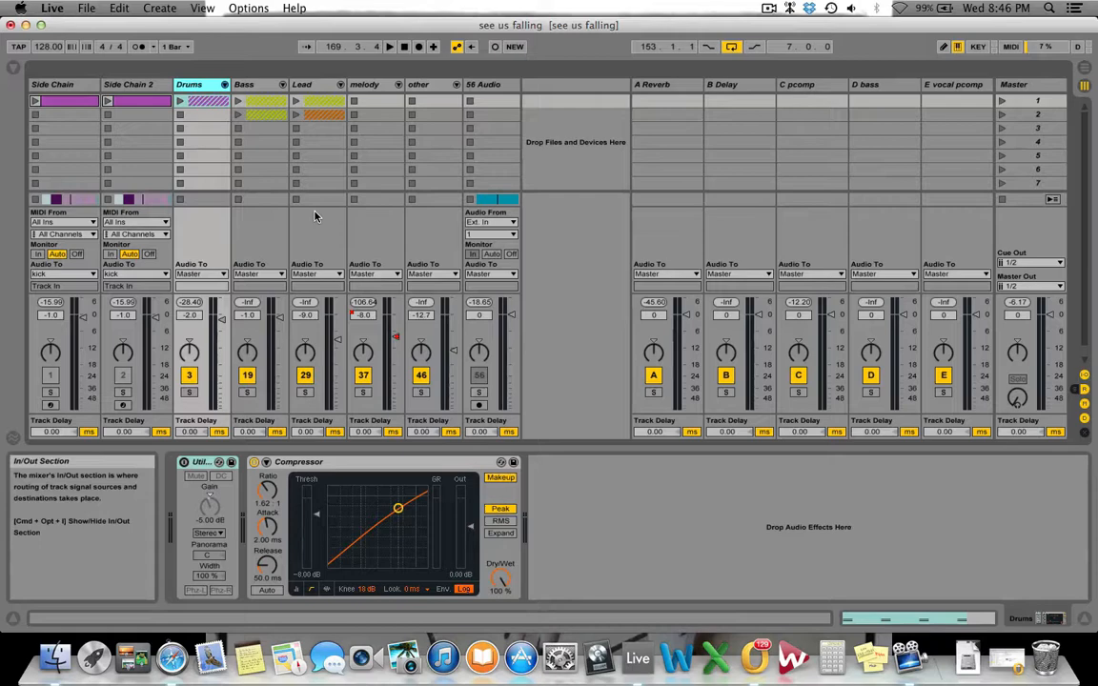
mouse_move(676, 268)
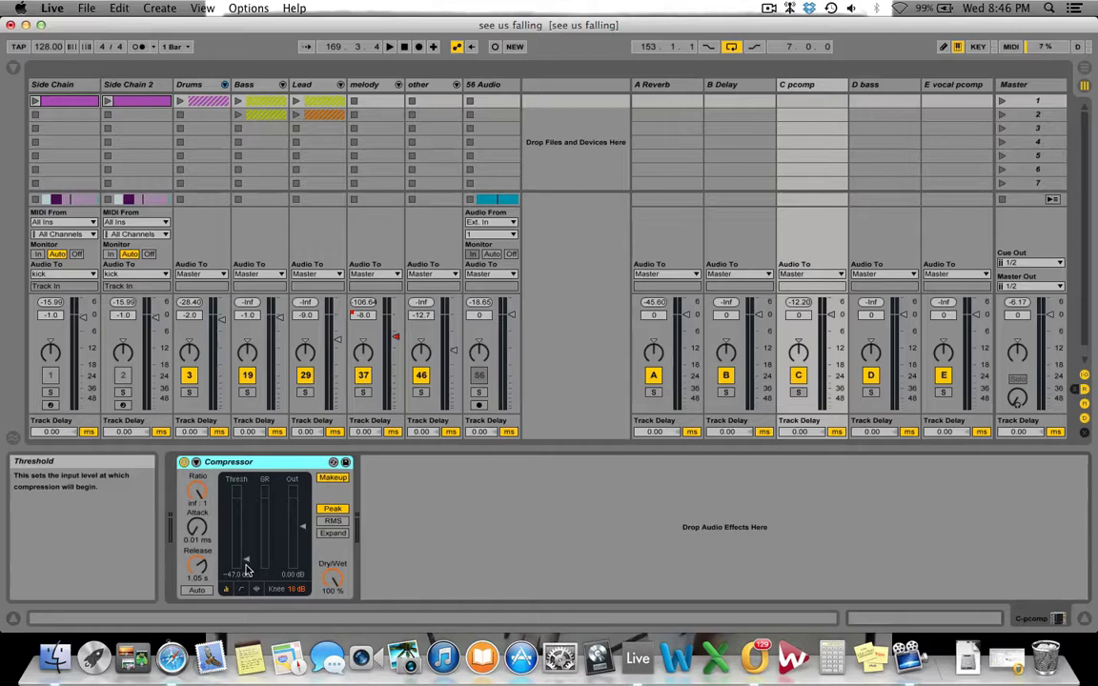
Adjust the C pcomp return's Compressor control while the drums play.
left_click(389, 46)
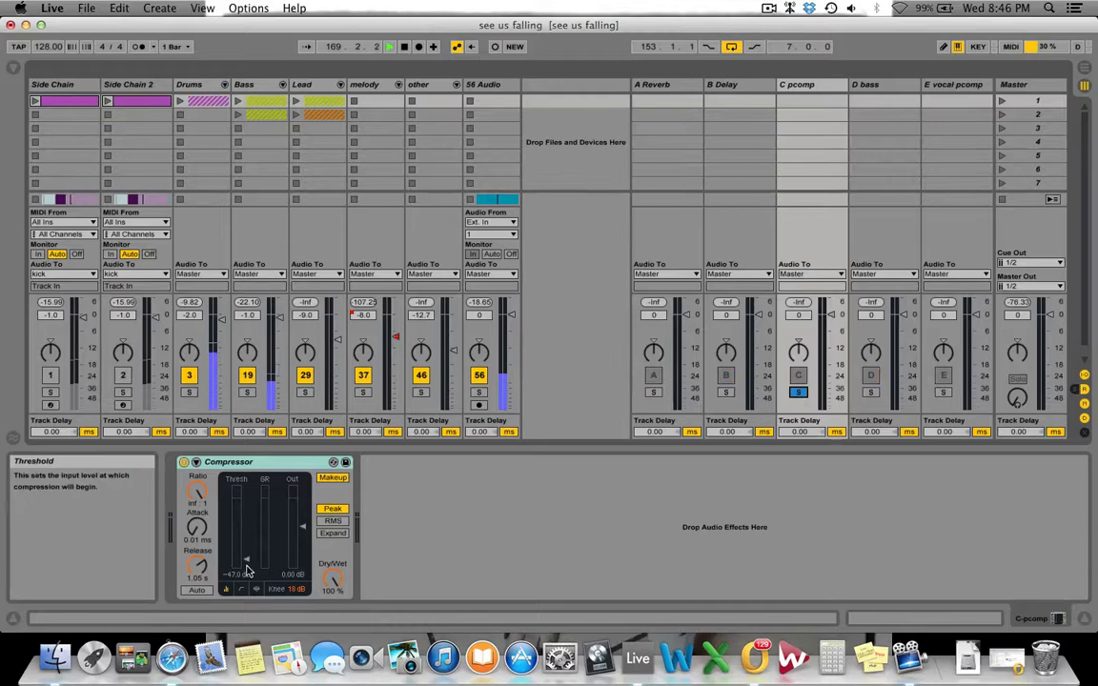